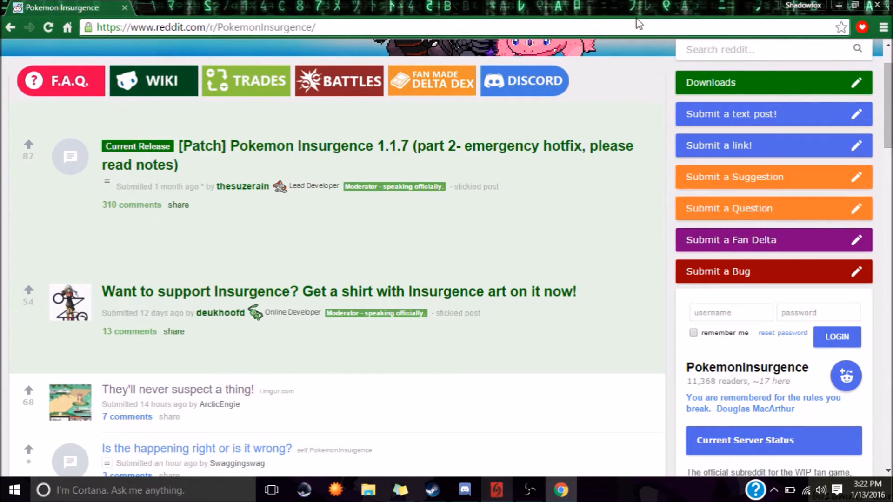
pyautogui.moveTo(550, 229)
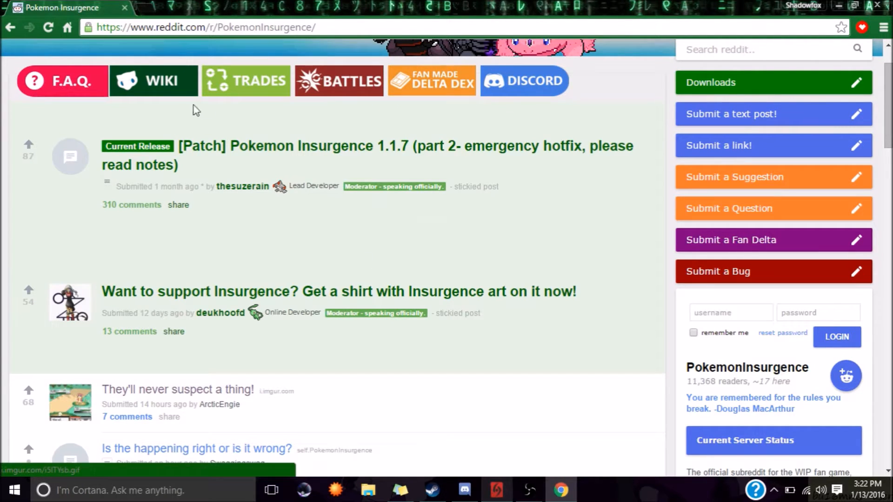
# Open the stickied '[Patch] Pokemon Insurgence 1.1.7 (part 2- emergency hotfix)' post.
pyautogui.click(219, 26)
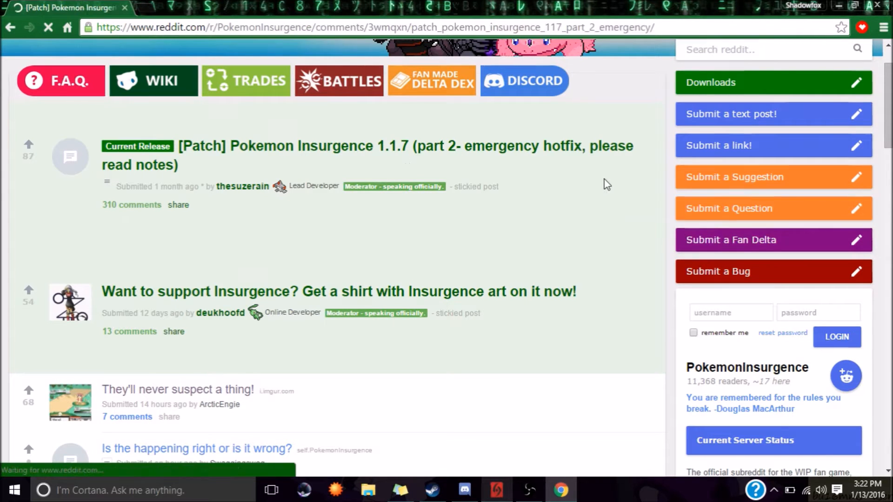
# Scroll the patch post down to its Patches and Cores download links.
pyautogui.scroll(-3)
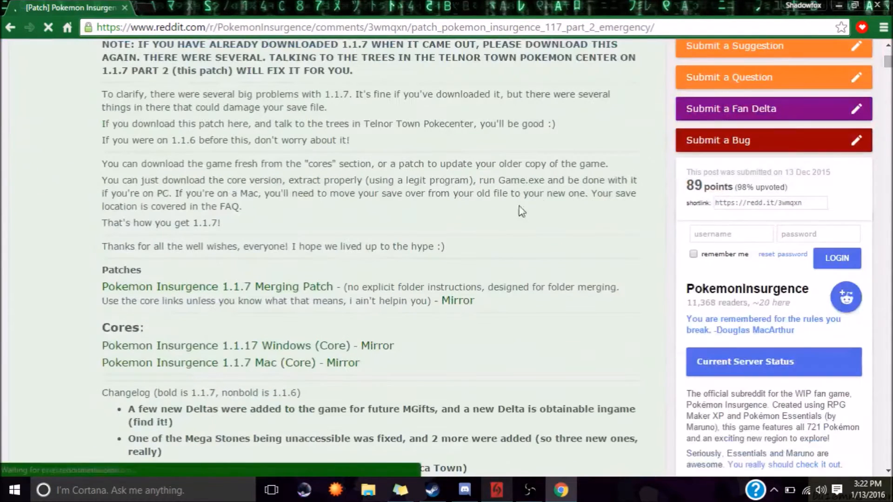
pyautogui.scroll(-3)
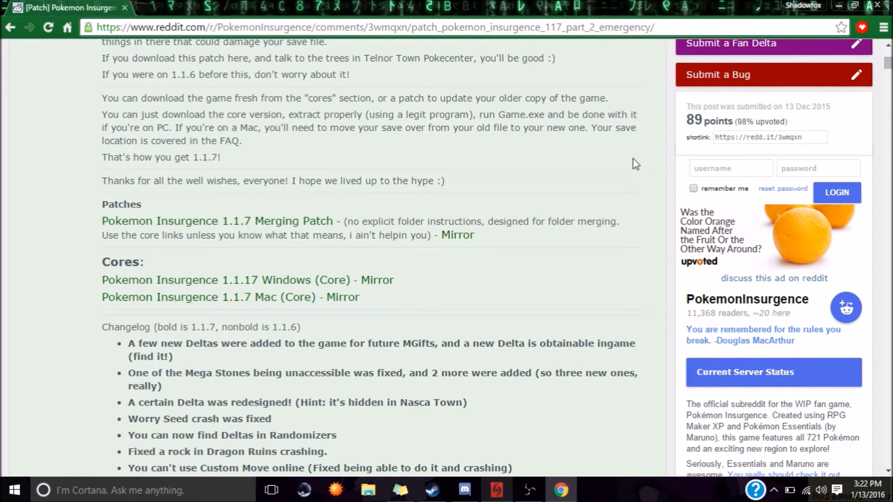
pyautogui.moveTo(387, 500)
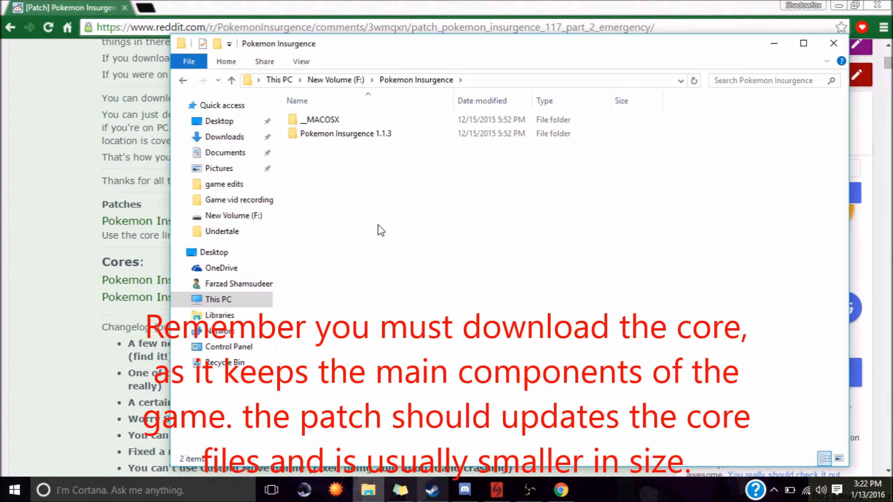
pyautogui.click(346, 133)
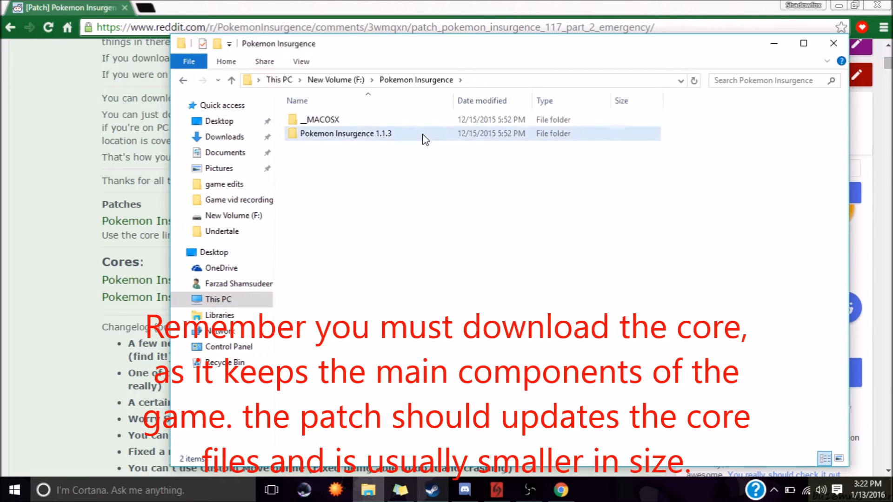
pyautogui.doubleClick(346, 134)
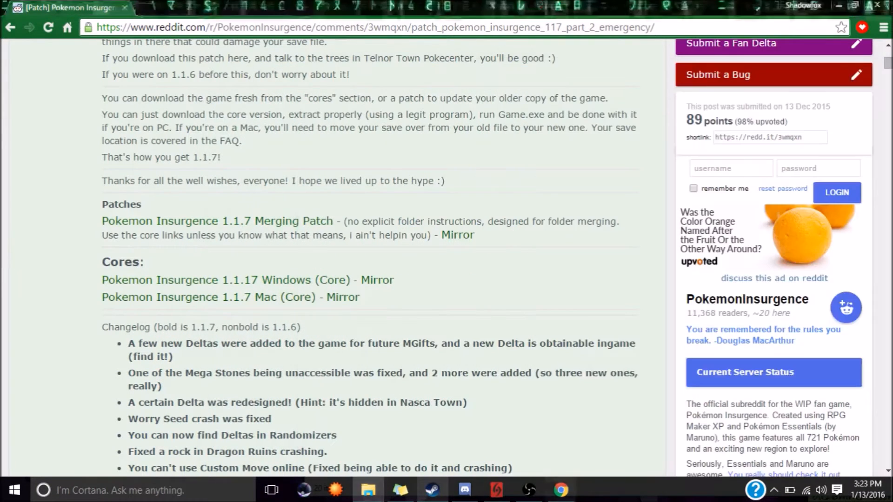
pyautogui.moveTo(439, 237)
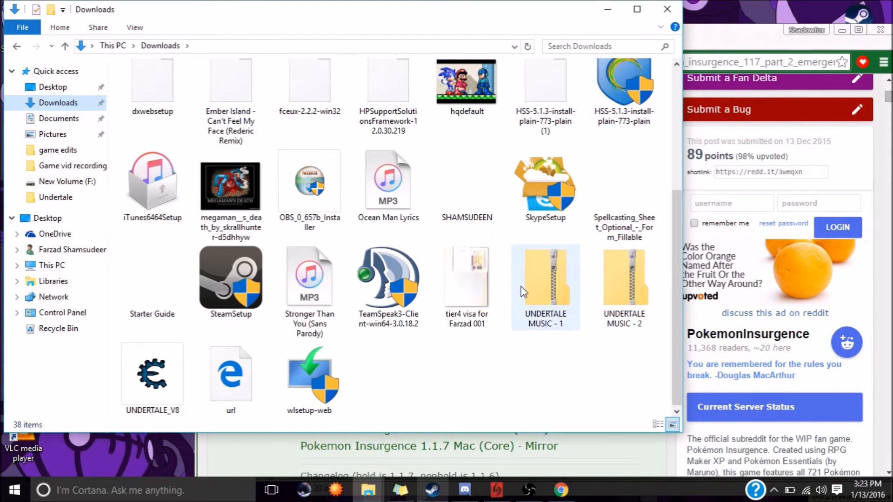
pyautogui.moveTo(544, 303)
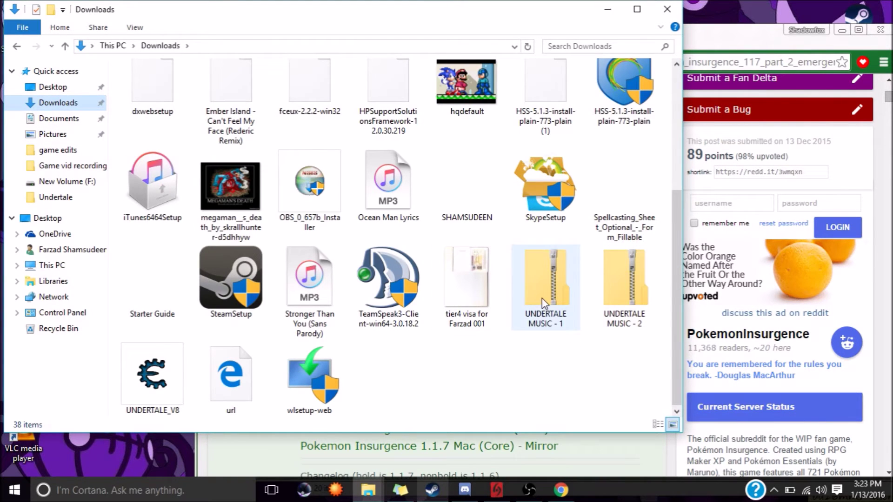
# Show the Extract All context menu for the 215 MB zip in Downloads.
pyautogui.rightClick(545, 280)
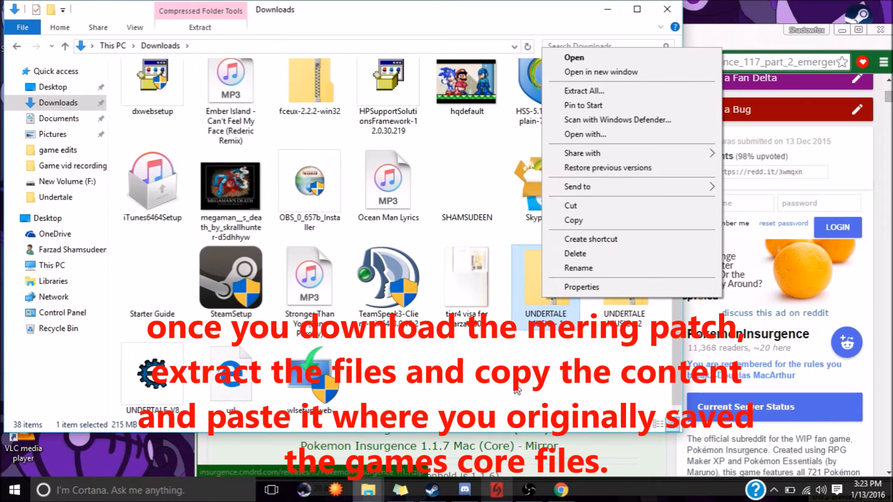
pyautogui.moveTo(528, 386)
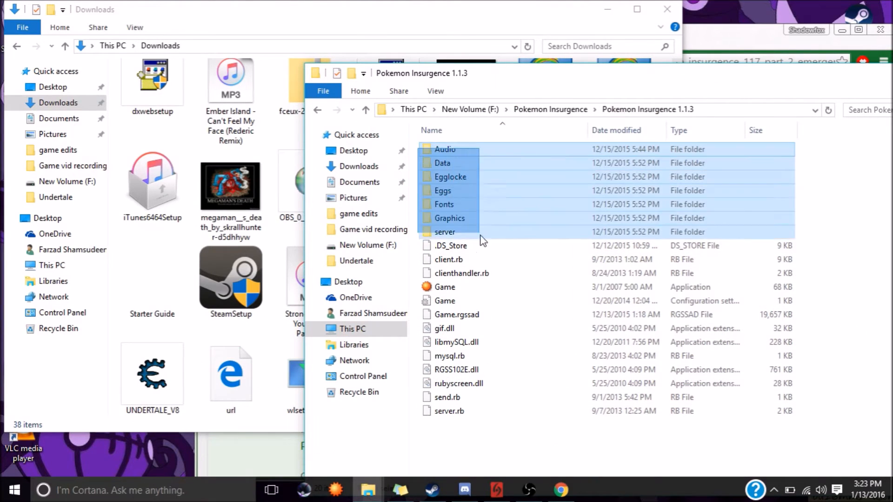
# Deselect the subfolders in F:\Pokemon Insurgence\Pokemon Insurgence 1.1.3 and run the game.
pyautogui.click(561, 453)
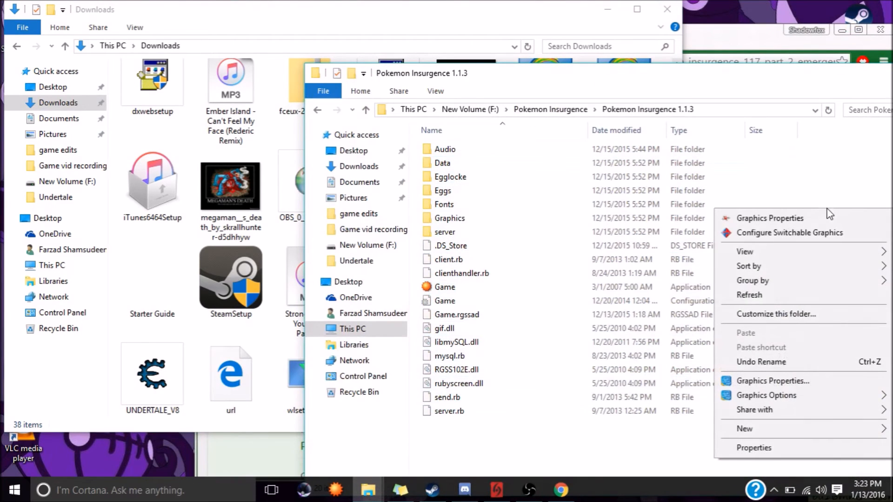
pyautogui.click(840, 171)
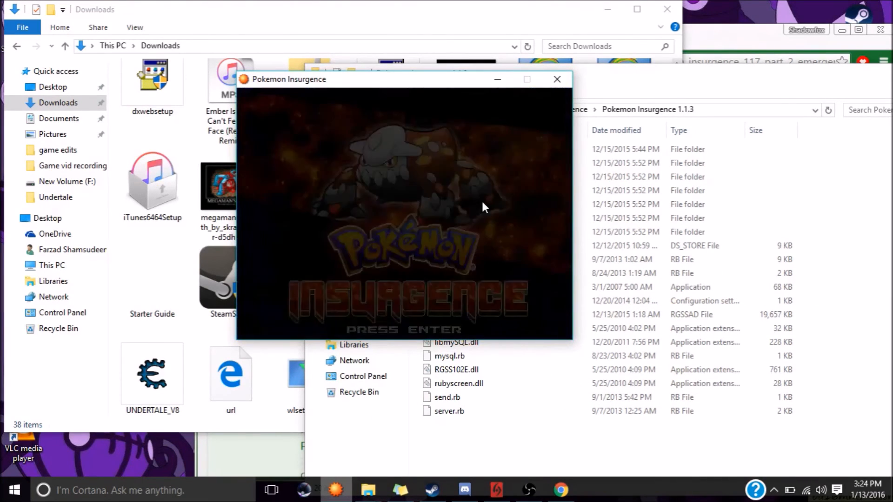
# Get past the PRESS ENTER title screen to the load menu with the existing save.
pyautogui.press('Enter')
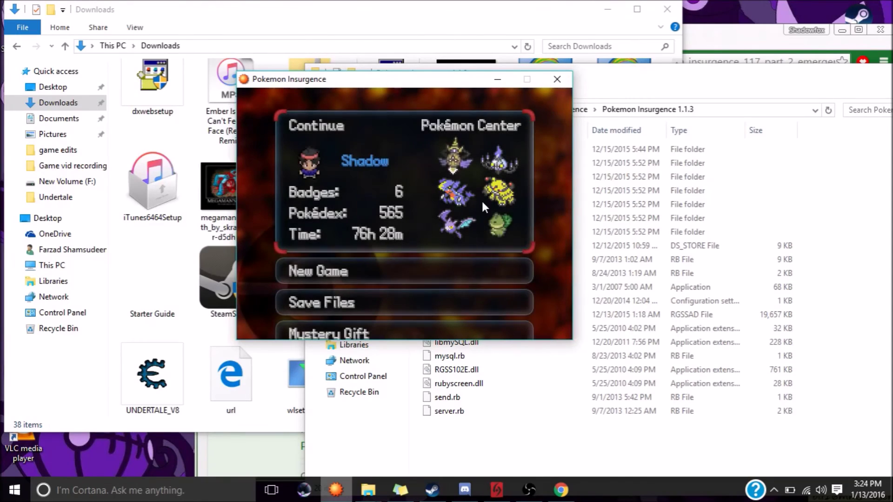
pyautogui.moveTo(553, 209)
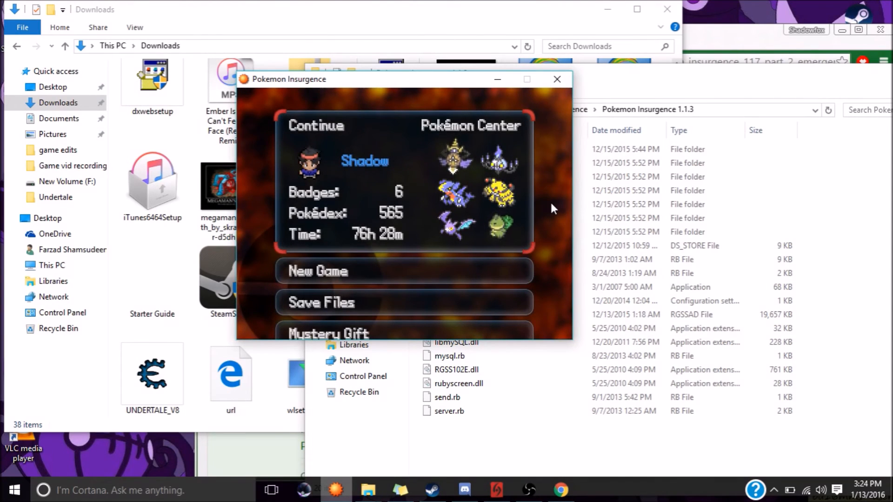